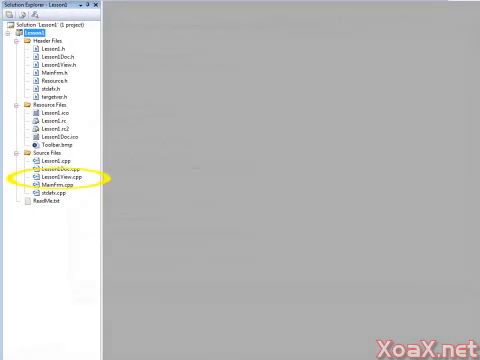
# - Open Lesson1View.cpp from Solution Explorer so OnDraw is visible in the editor
pyautogui.doubleClick(55, 186)
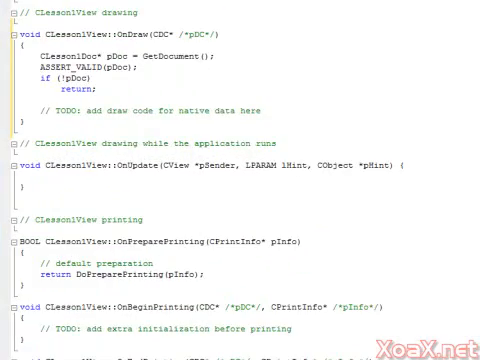